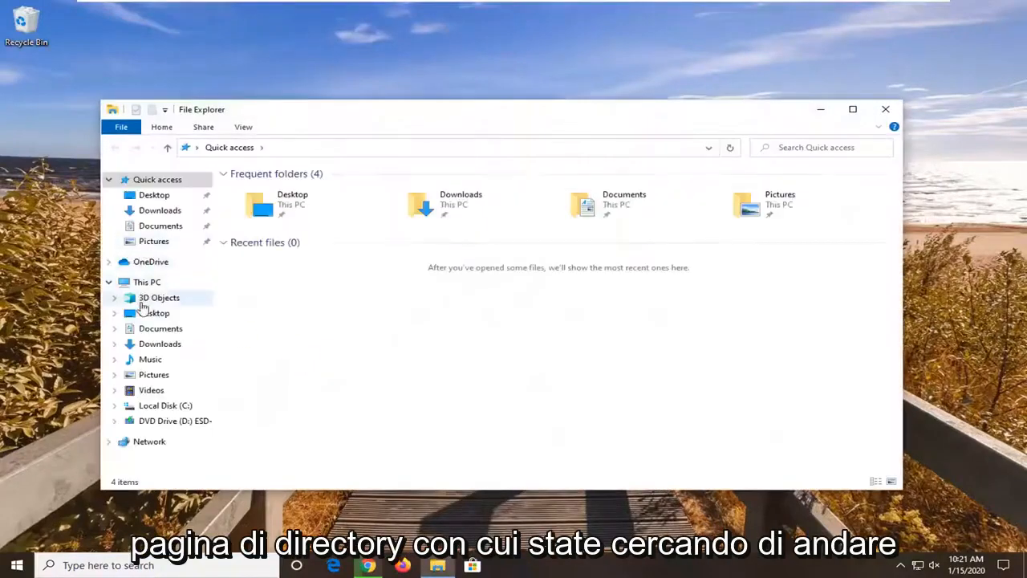
Navigate from Local Disk (C:) into the Windows folder.
left_click(166, 405)
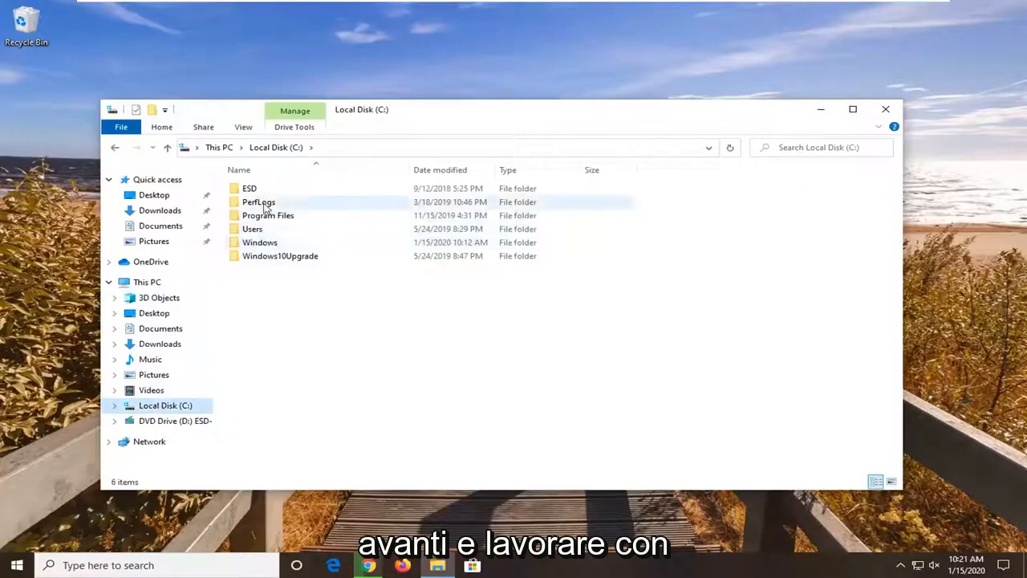
double_click(260, 241)
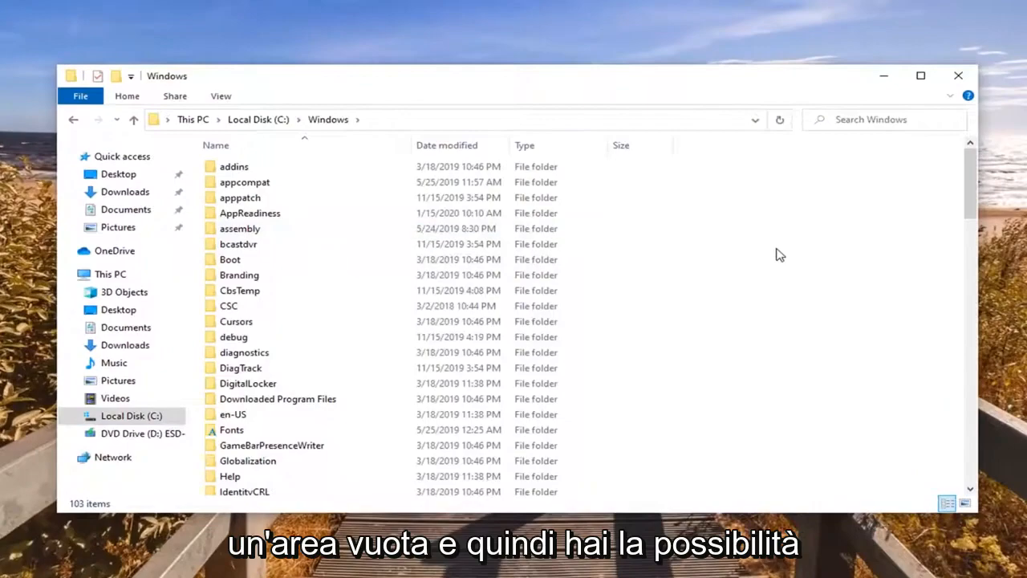
Reach the Choose Details dialog via the folder context menu's Group by > More….
right_click(781, 255)
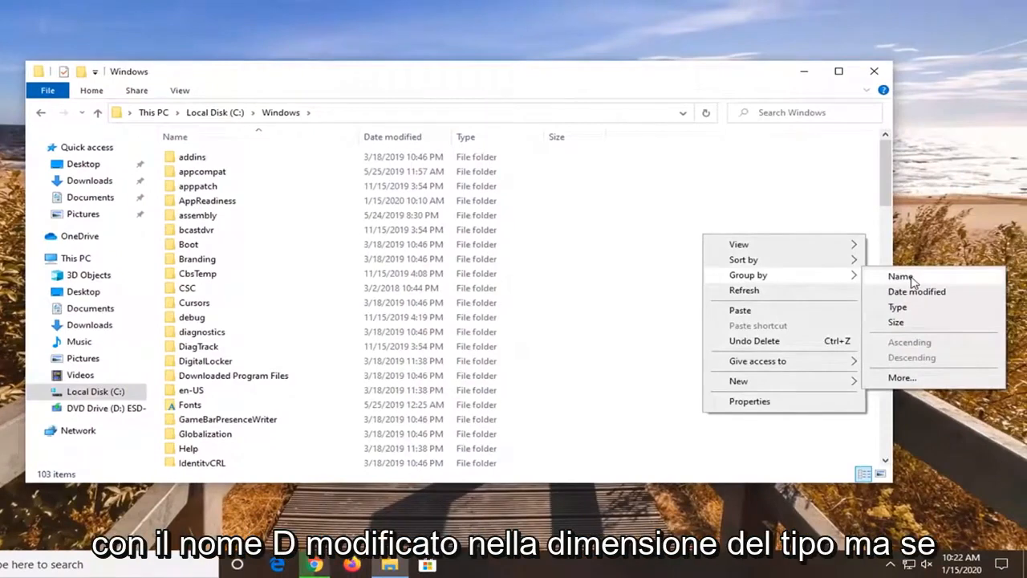
mouse_move(920, 314)
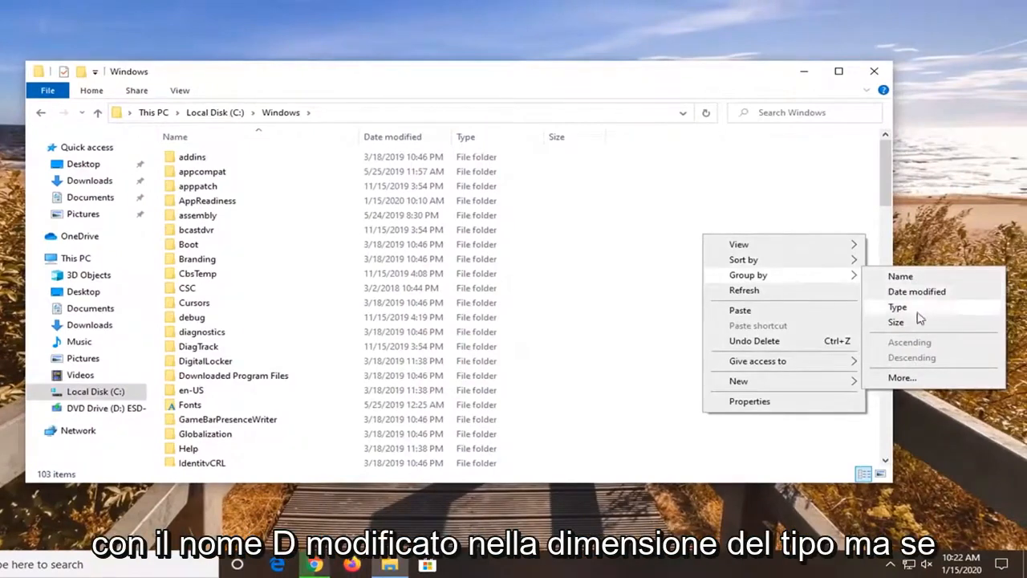
mouse_move(902, 377)
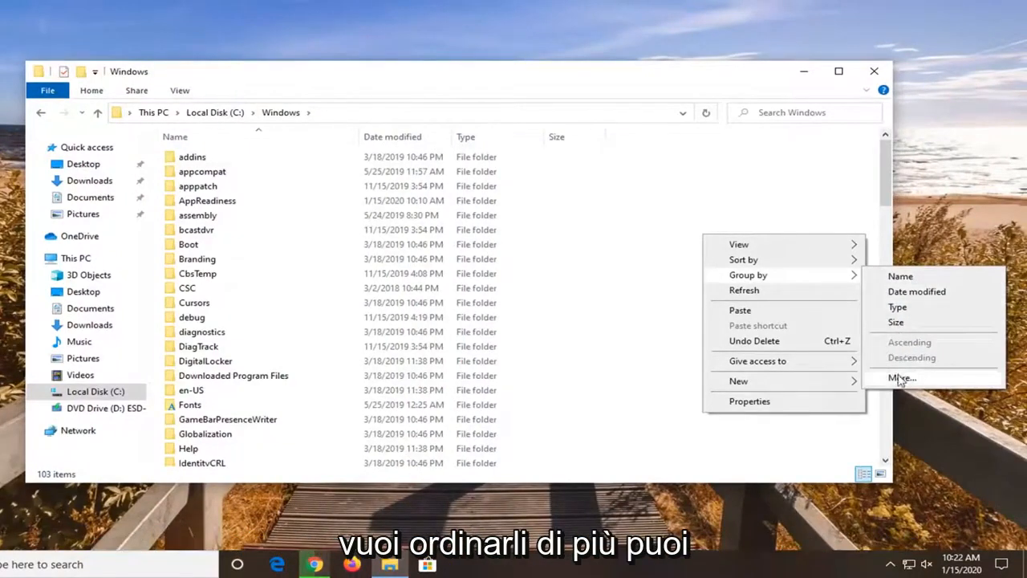
left_click(902, 378)
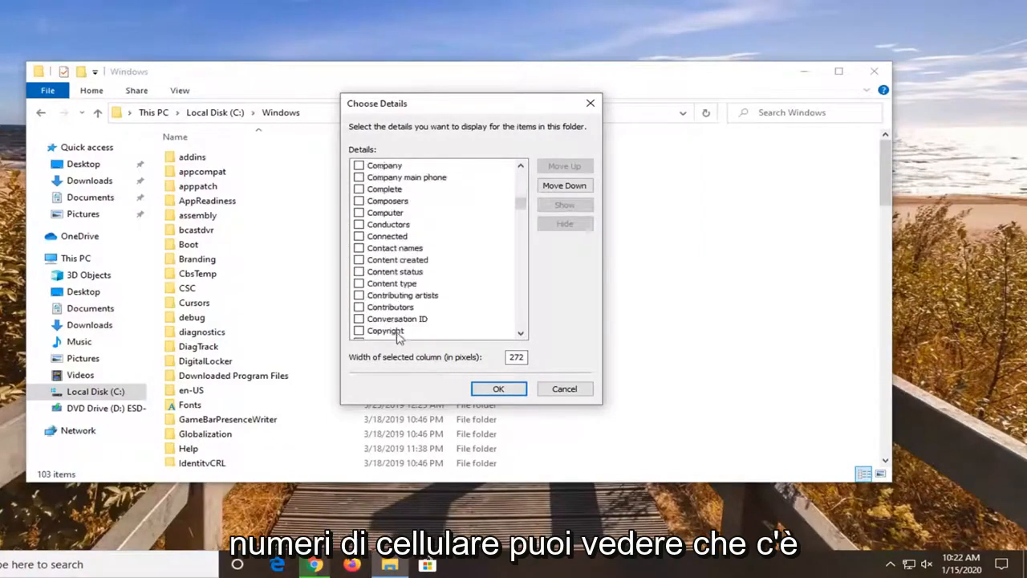
scroll("down", 3)
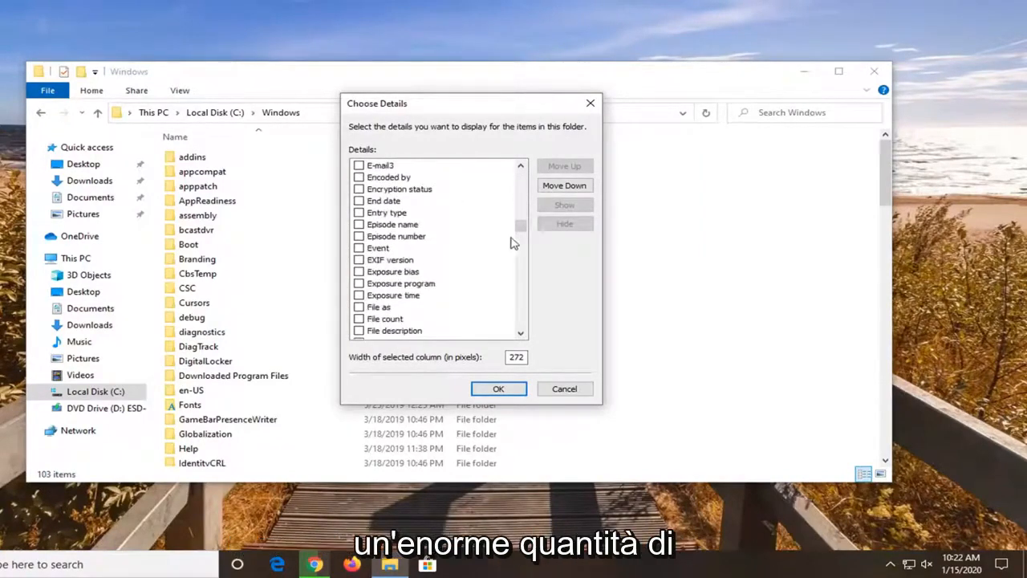
left_click_drag(520, 225, 520, 281)
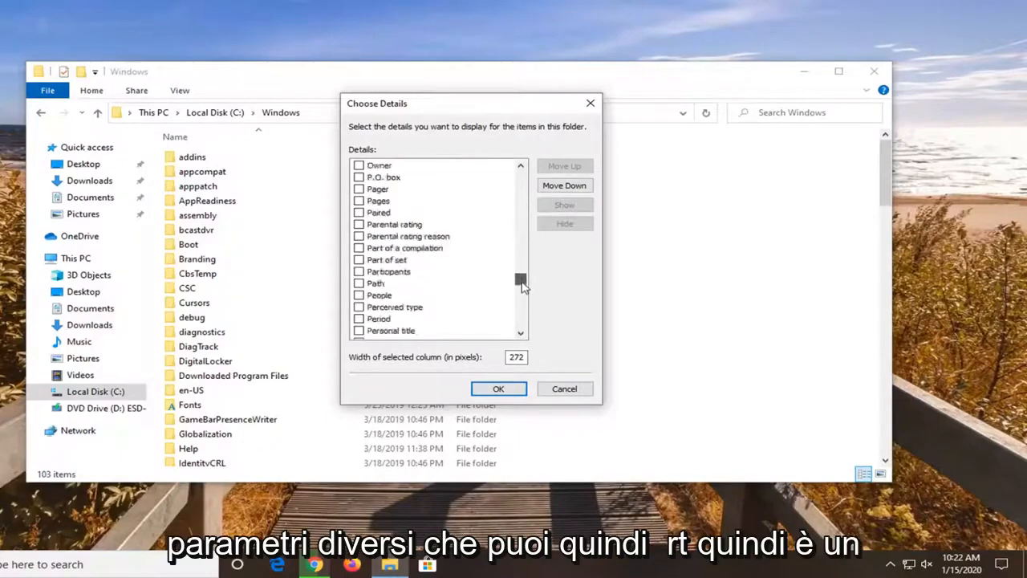
scroll("down", 3)
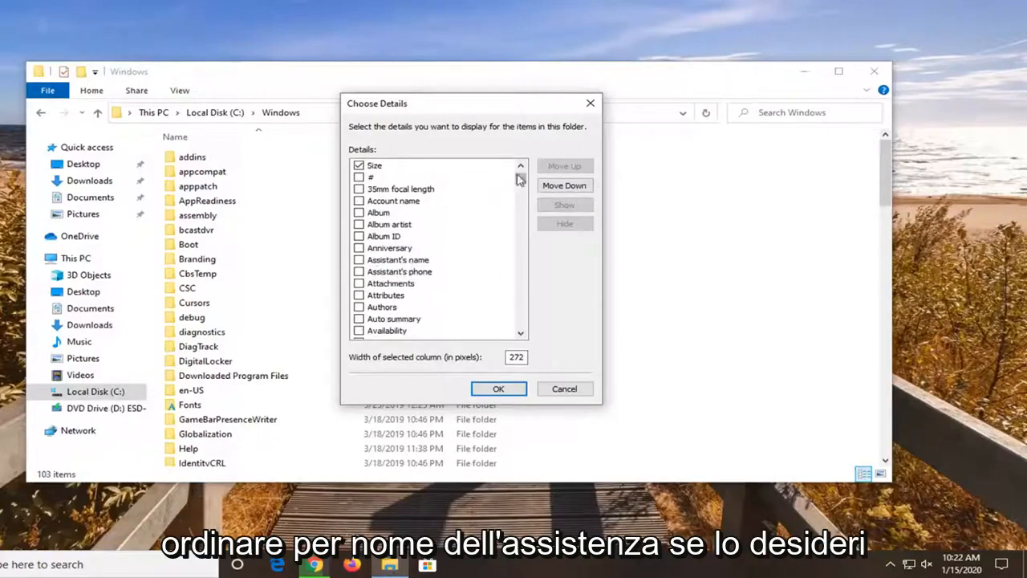
scroll("down", 3)
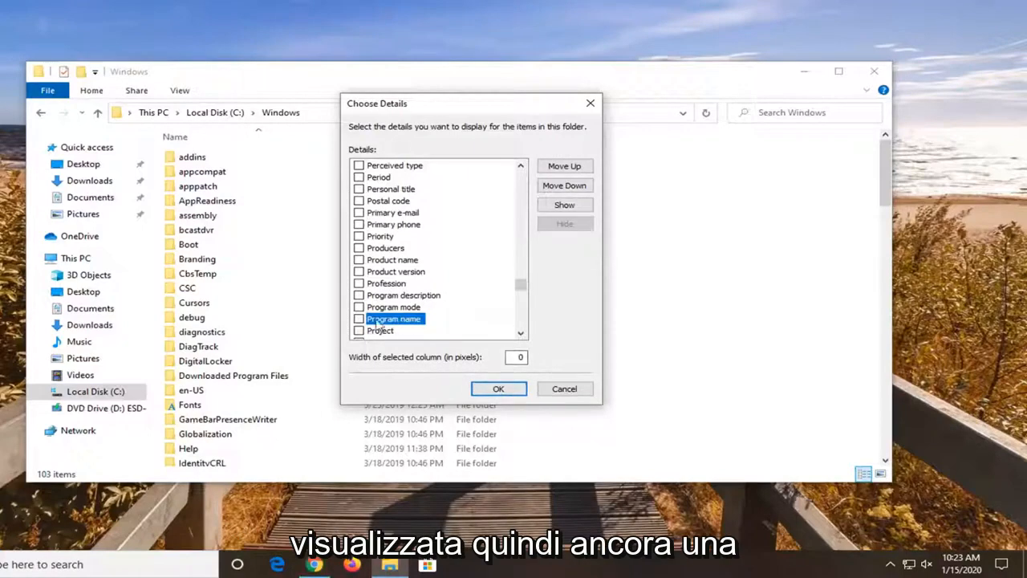
Confirm the Choose Details dialog unchanged and select the assembly folder.
left_click(497, 389)
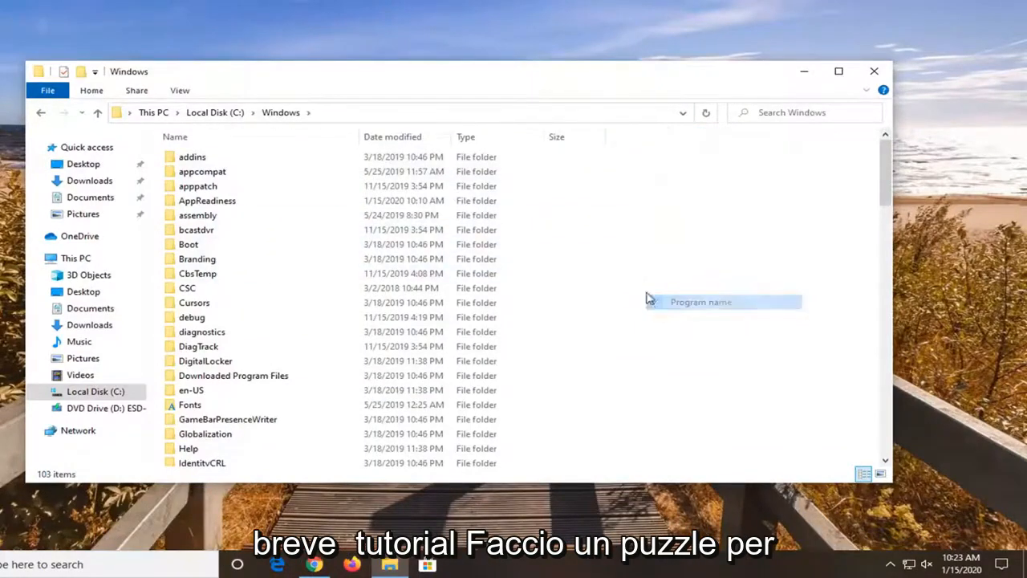
left_click(197, 215)
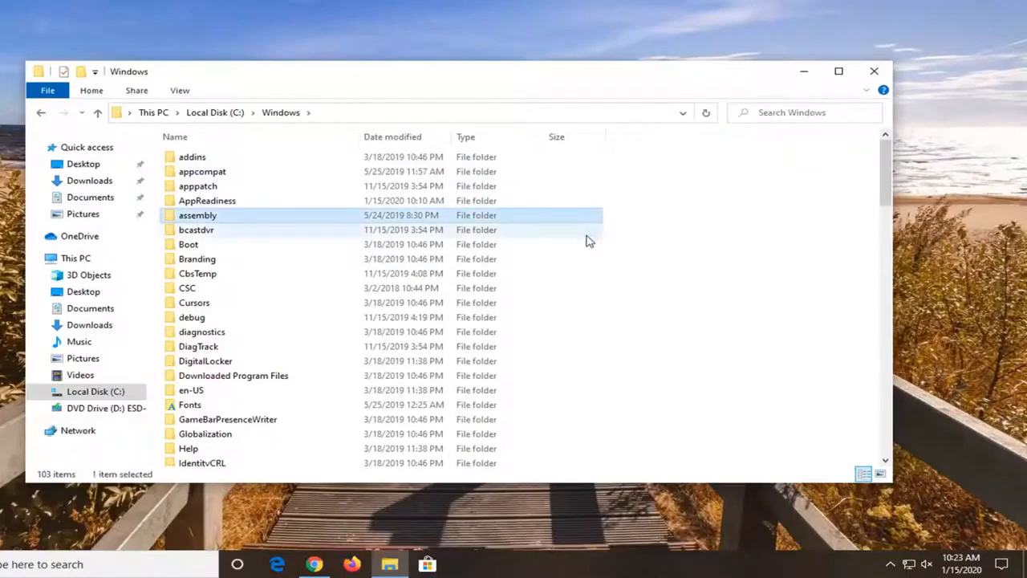